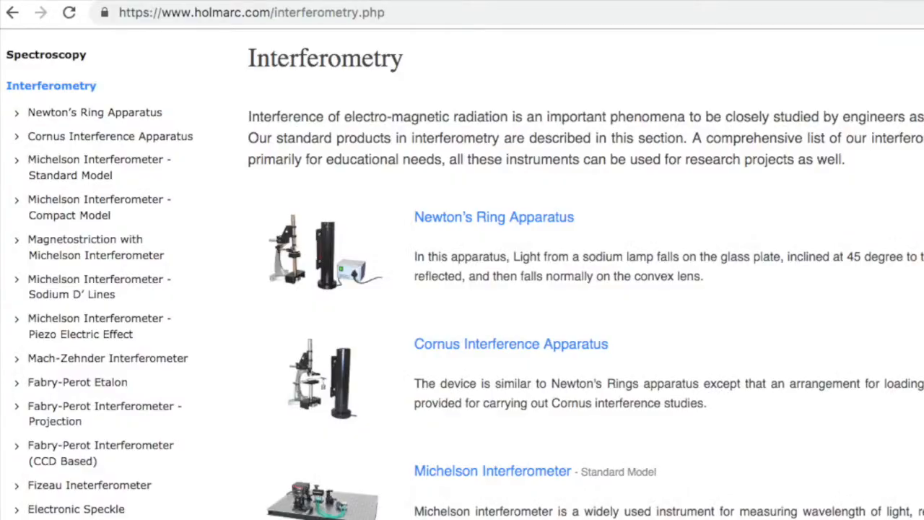
{"action": "scroll", "scroll_direction": "down", "scroll_amount": 3}
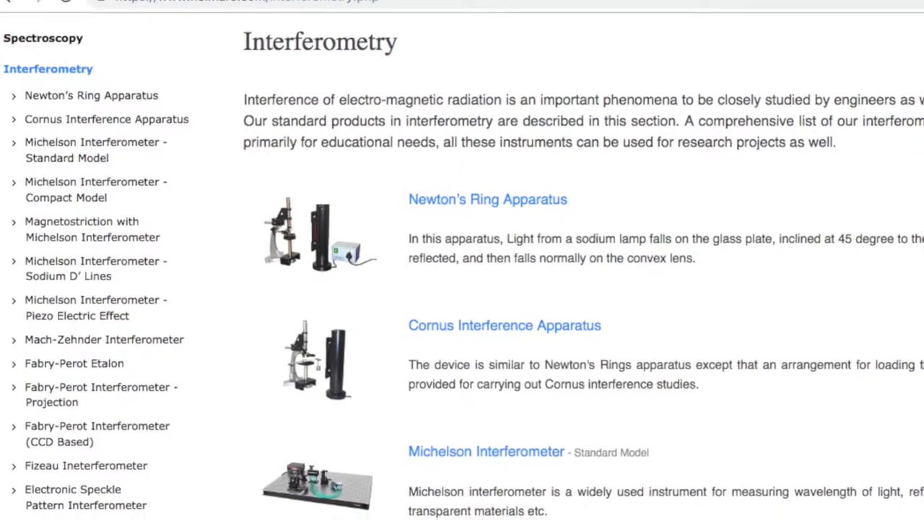
{"action": "scroll", "scroll_direction": "down", "scroll_amount": 3}
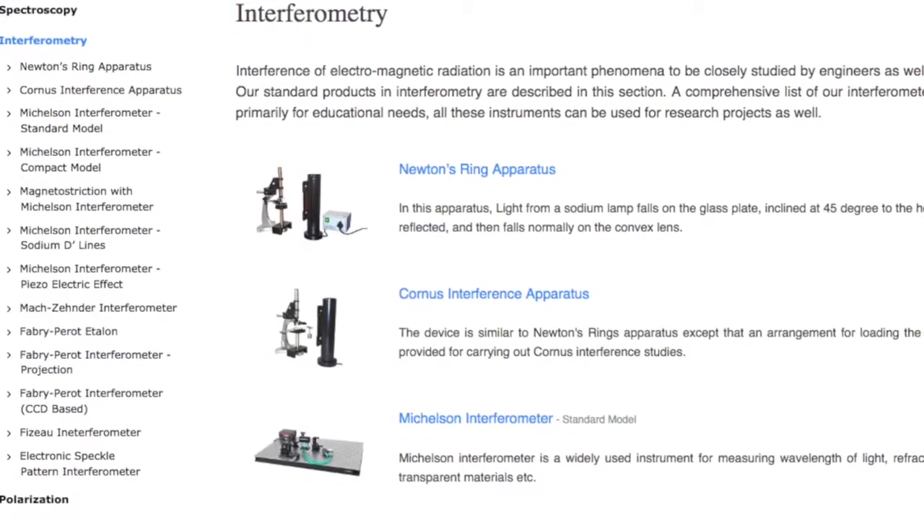
{"action": "scroll", "scroll_direction": "down", "scroll_amount": 3}
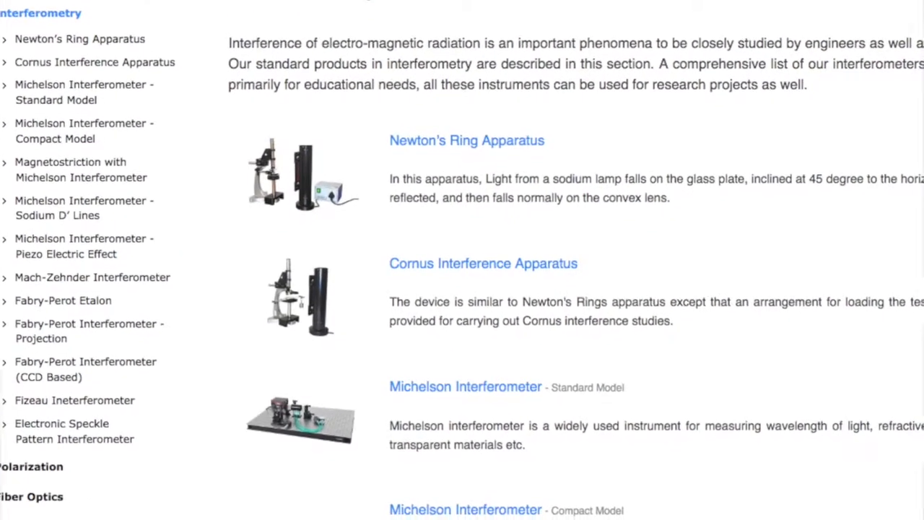